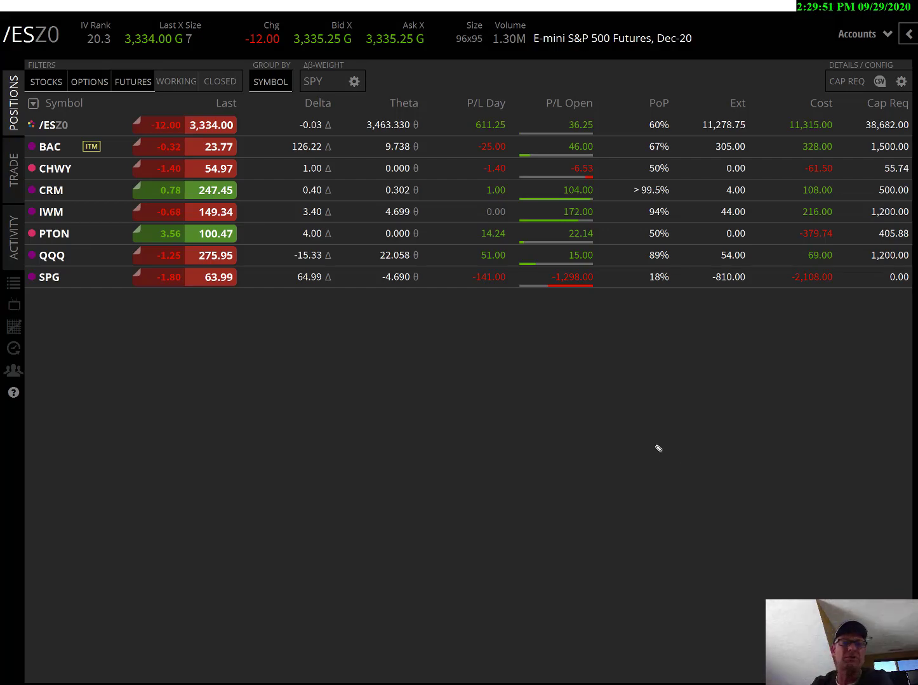
mouse_move(295, 242)
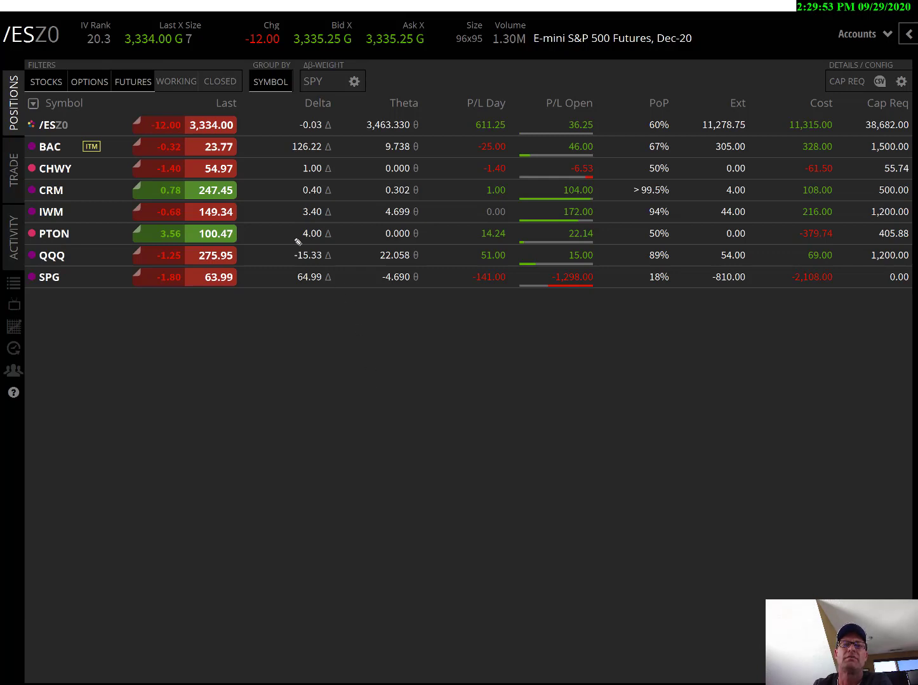
mouse_move(54, 140)
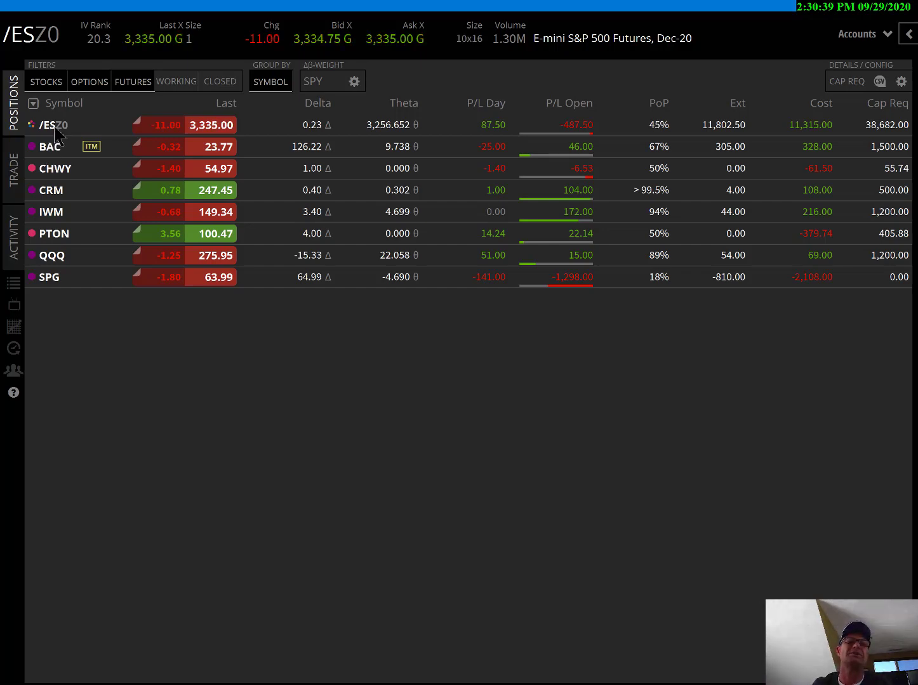
- Expand the /ESZ0 position to list its eight Sep 30 put and call legs
click(32, 125)
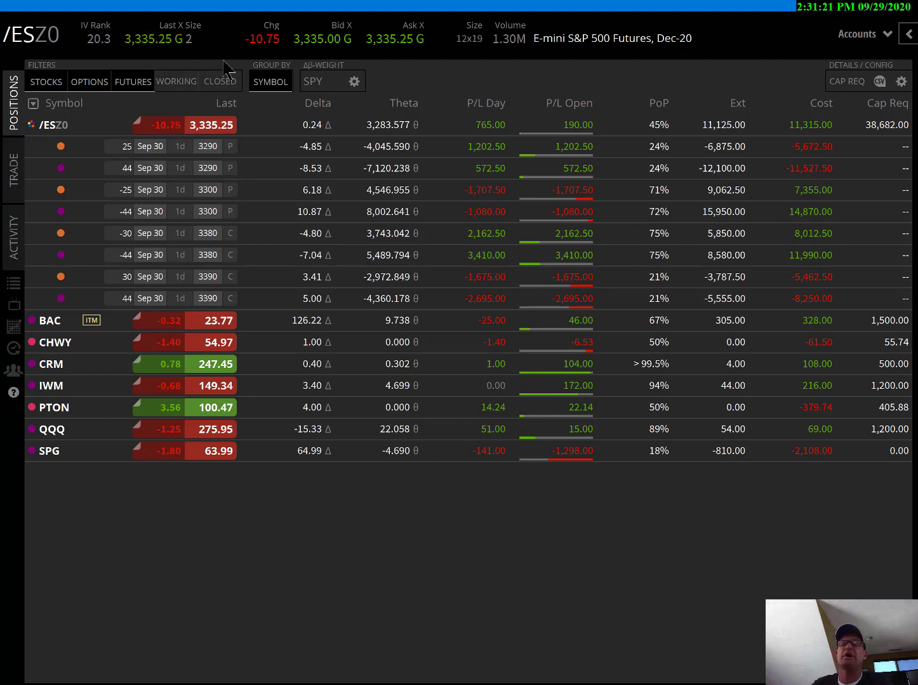
mouse_move(843, 138)
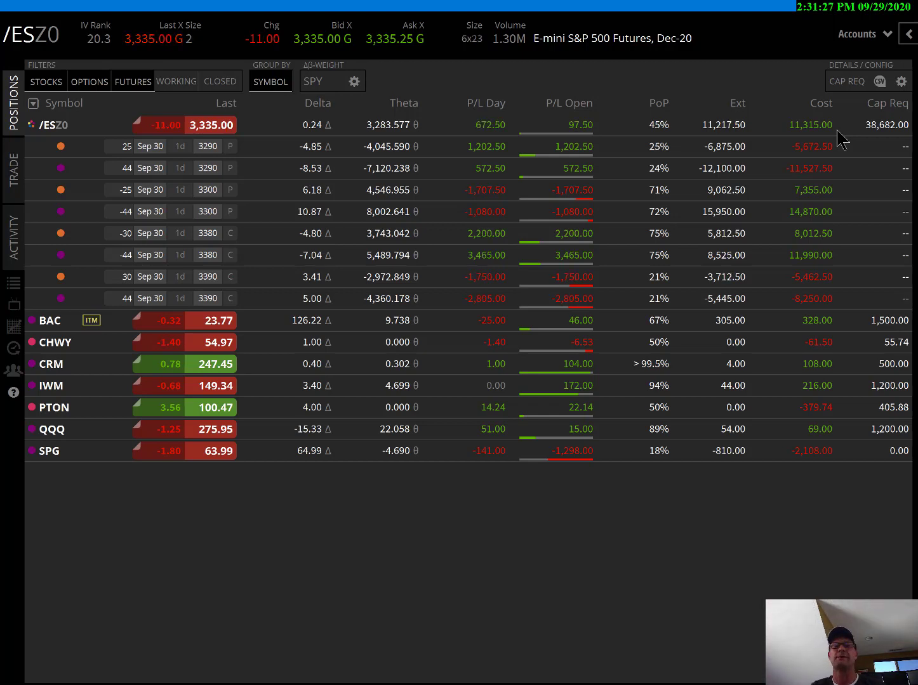
mouse_move(219, 202)
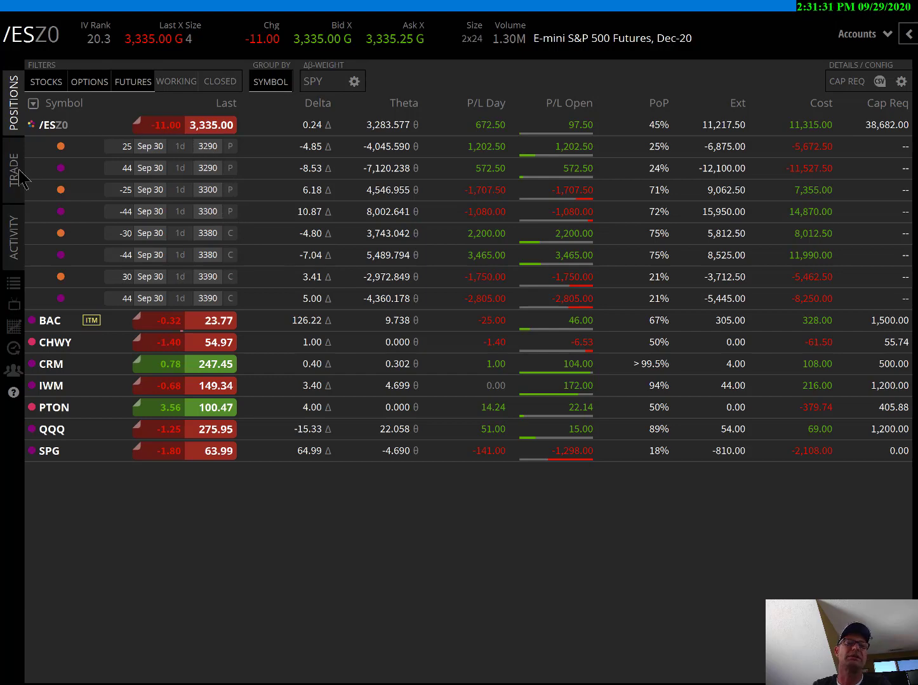
- Show the Sep 30 /ESZ0 chain in Table mode, scrolled to the 3380/3390 calls
click(12, 171)
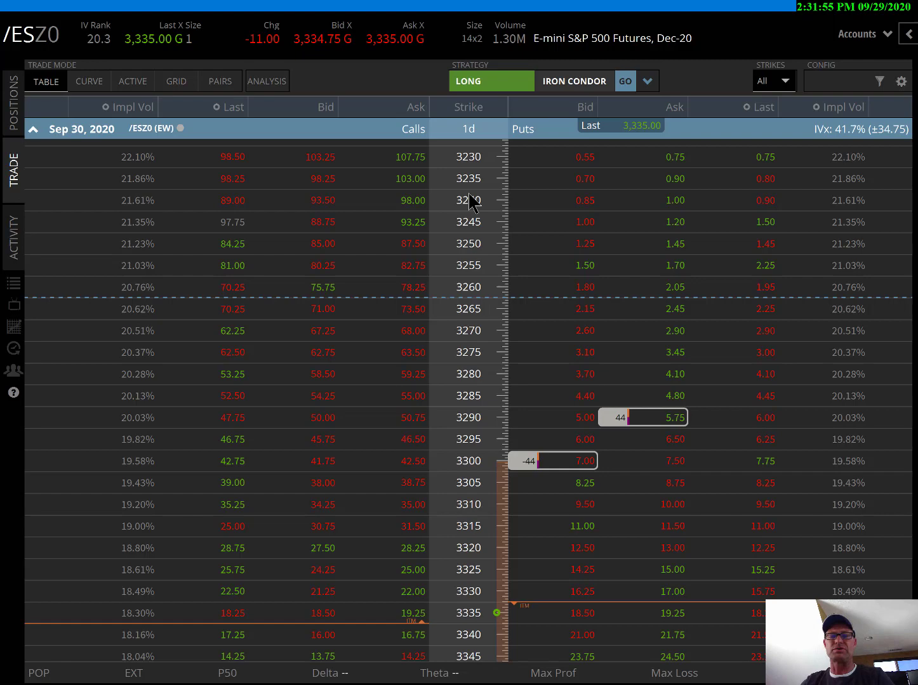
scroll(down, 3)
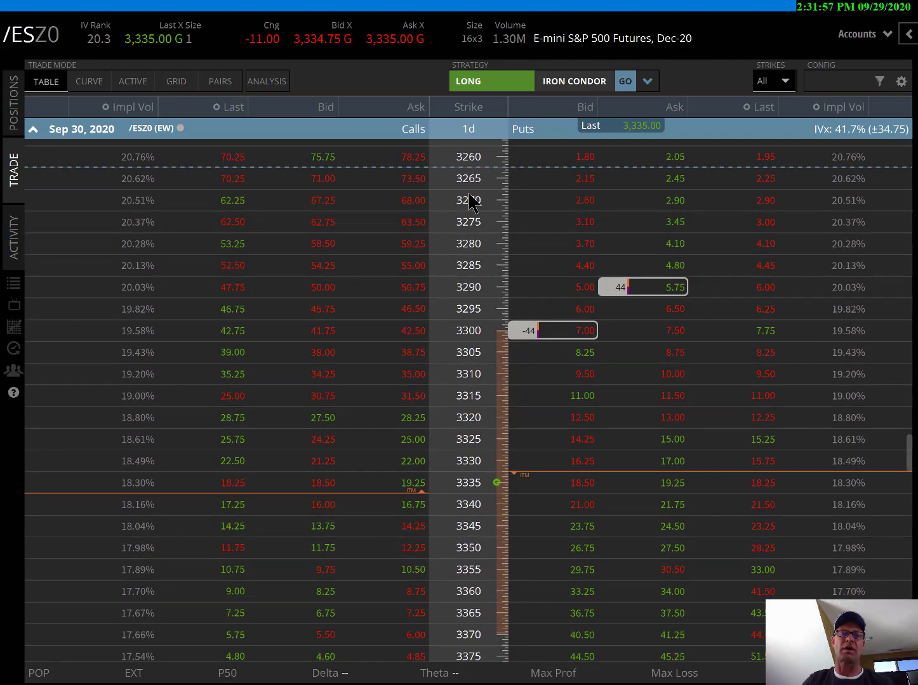
scroll(down, 3)
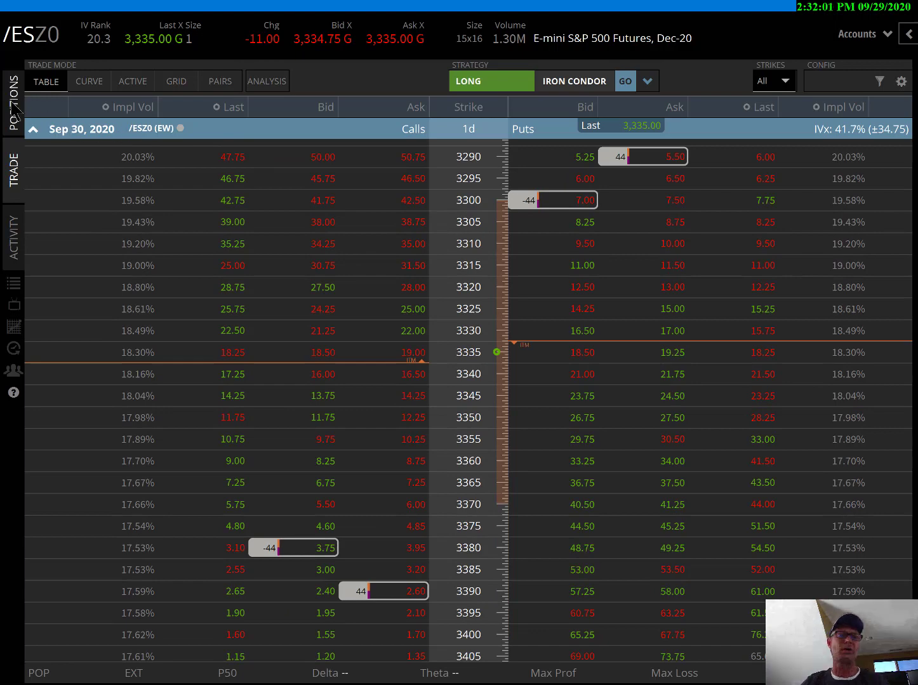
click(13, 101)
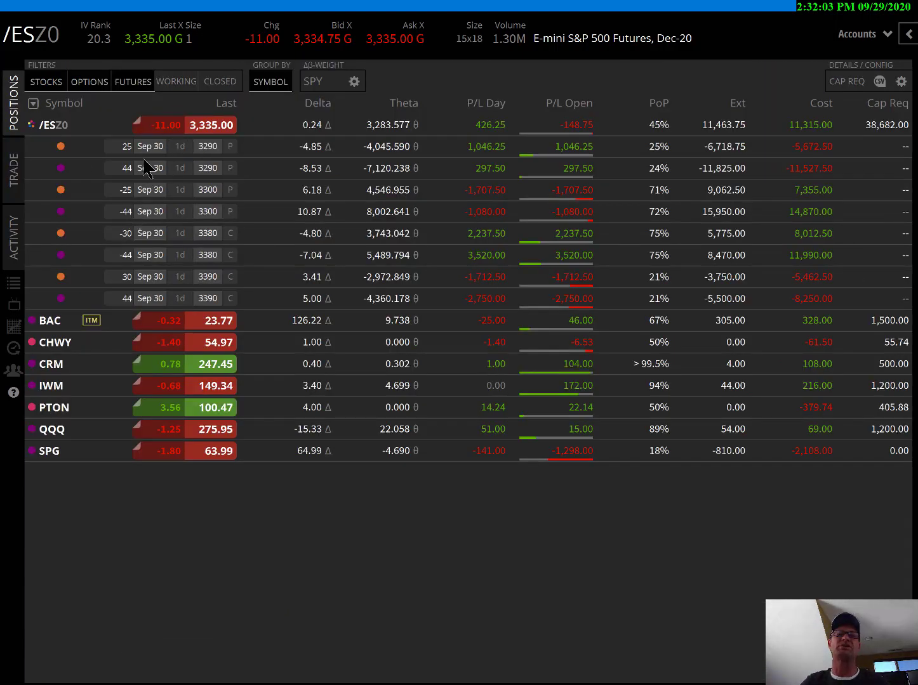
mouse_move(238, 177)
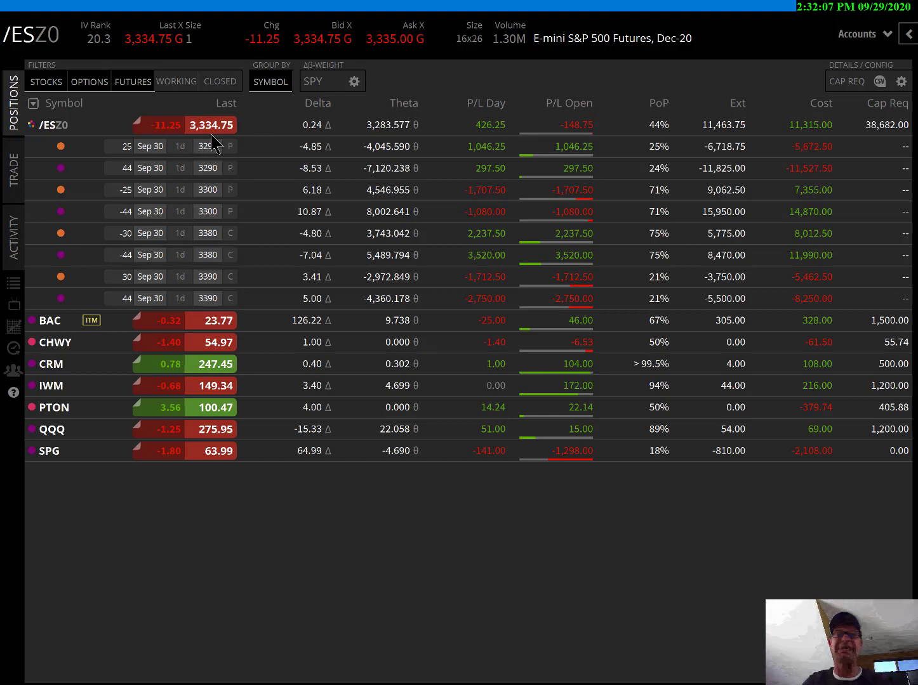
mouse_move(468, 133)
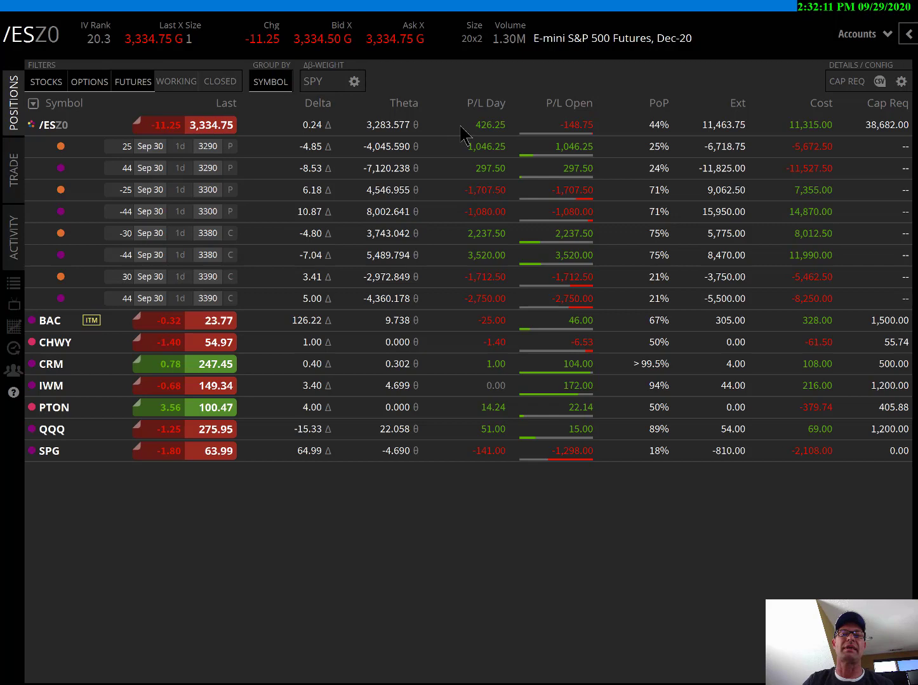
mouse_move(462, 137)
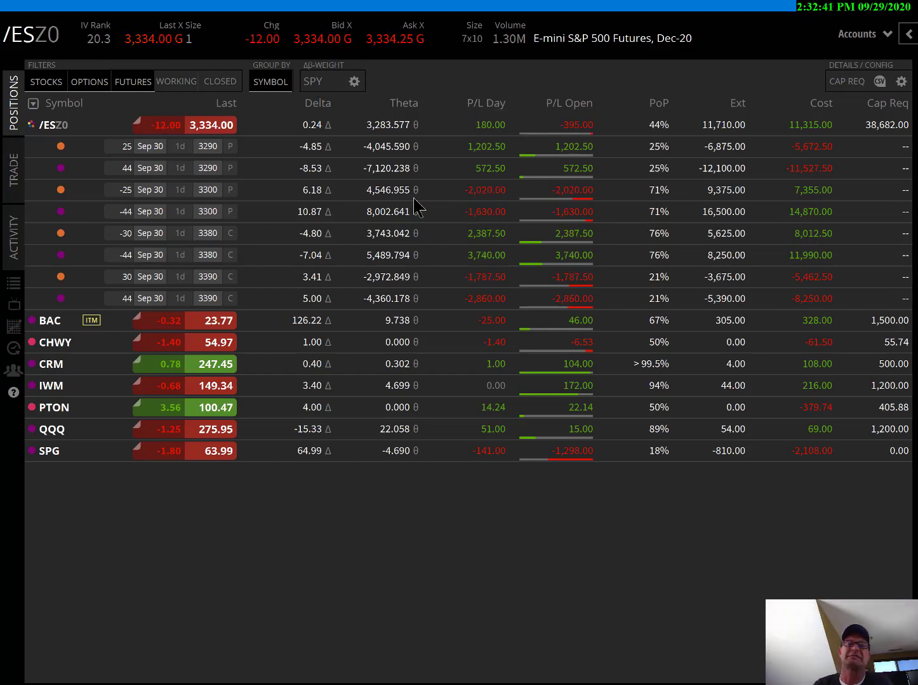
- Switch to the Activity tab listing today's filled /ESZ0 orders
click(12, 238)
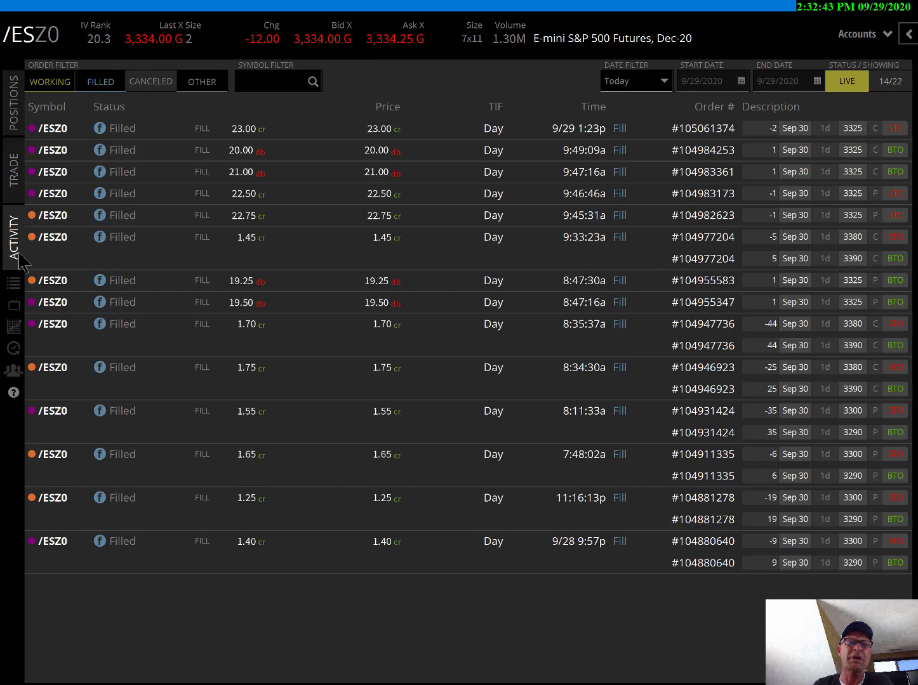
mouse_move(250, 587)
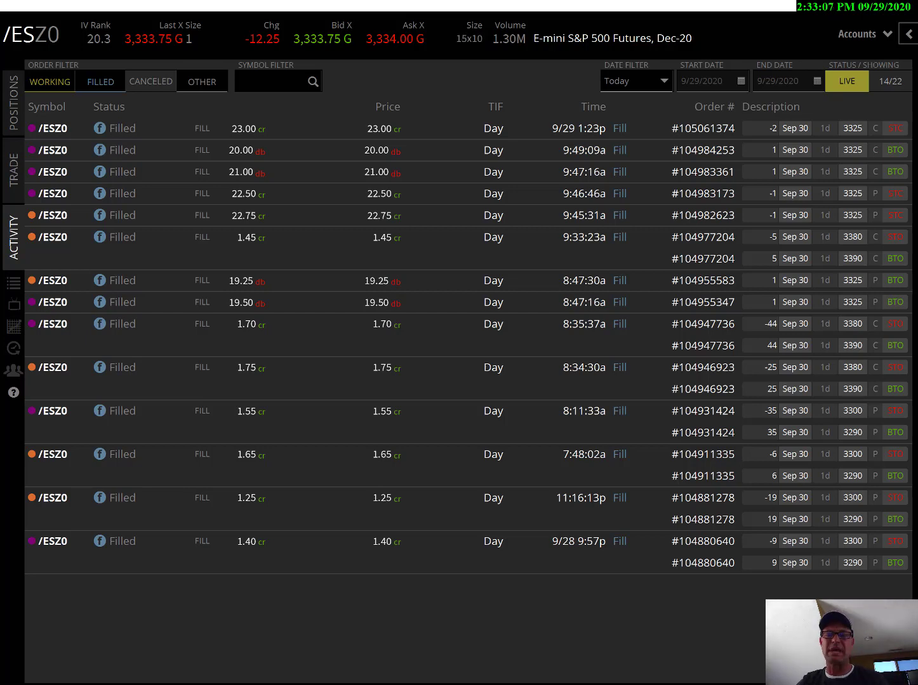
mouse_move(179, 589)
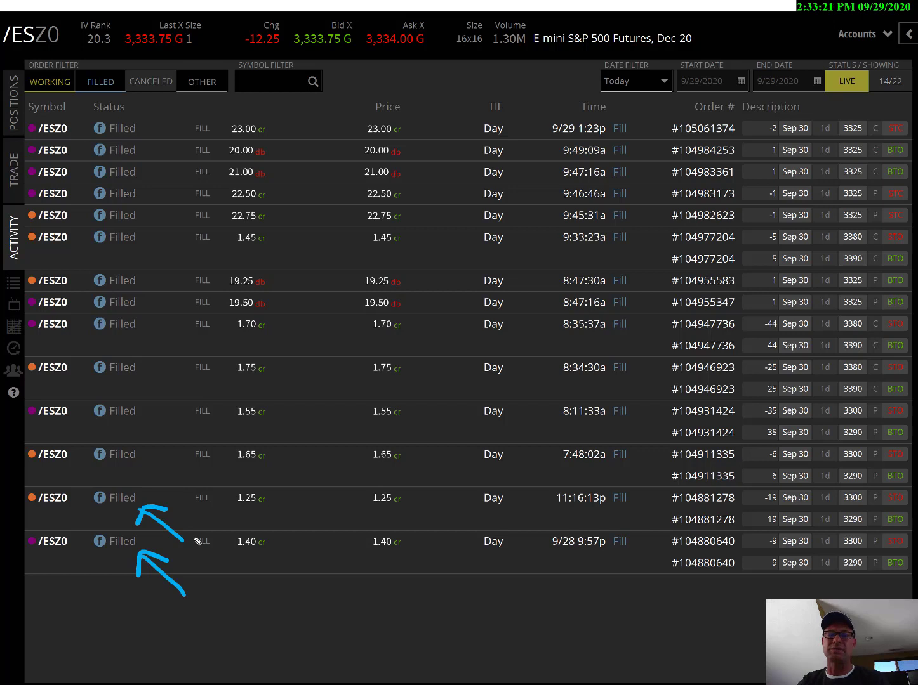
mouse_move(563, 569)
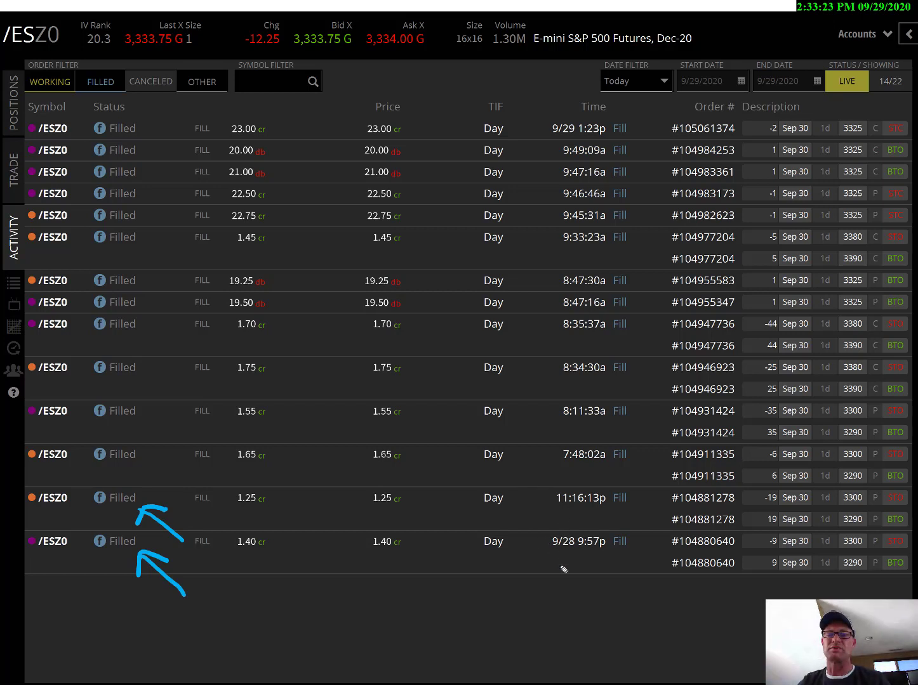
mouse_move(549, 506)
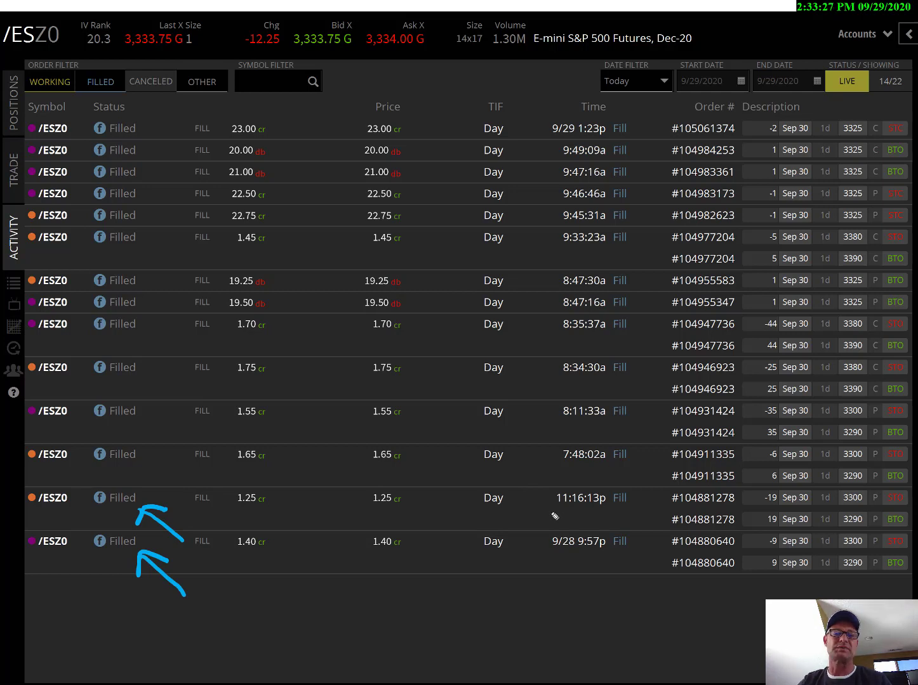
mouse_move(558, 464)
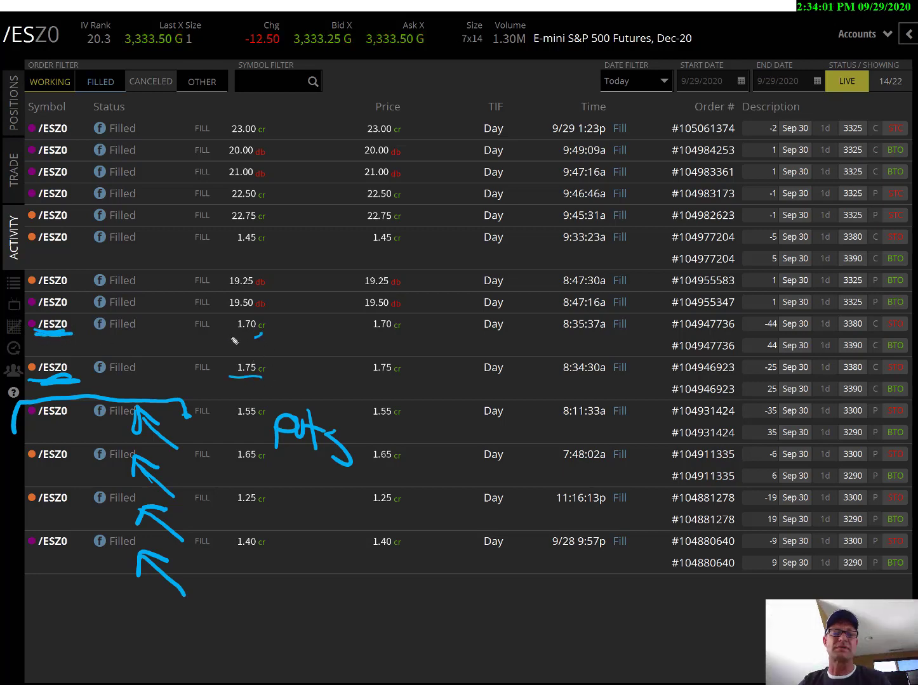
mouse_move(238, 340)
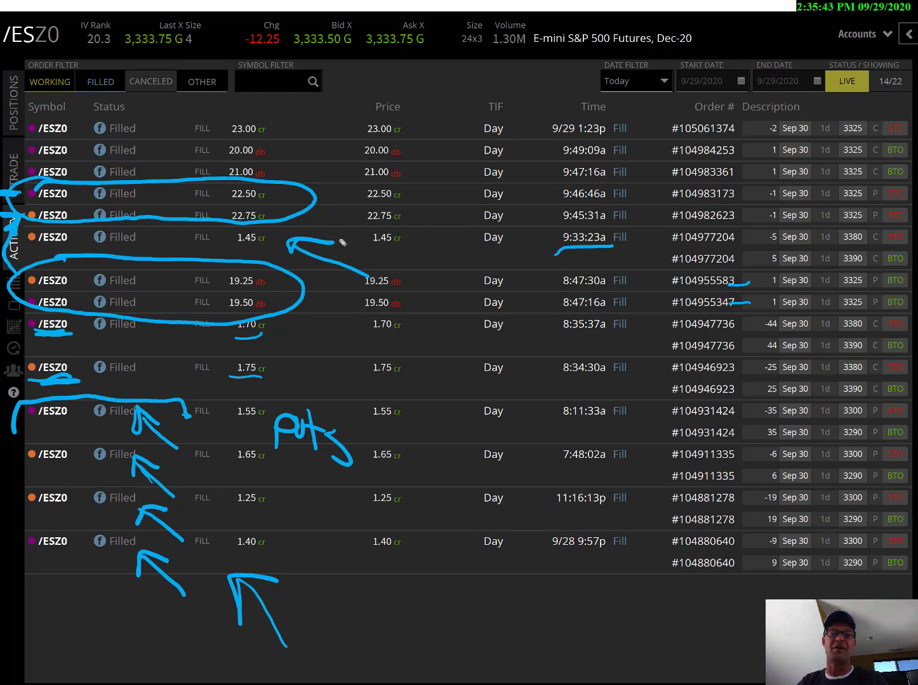
mouse_move(306, 370)
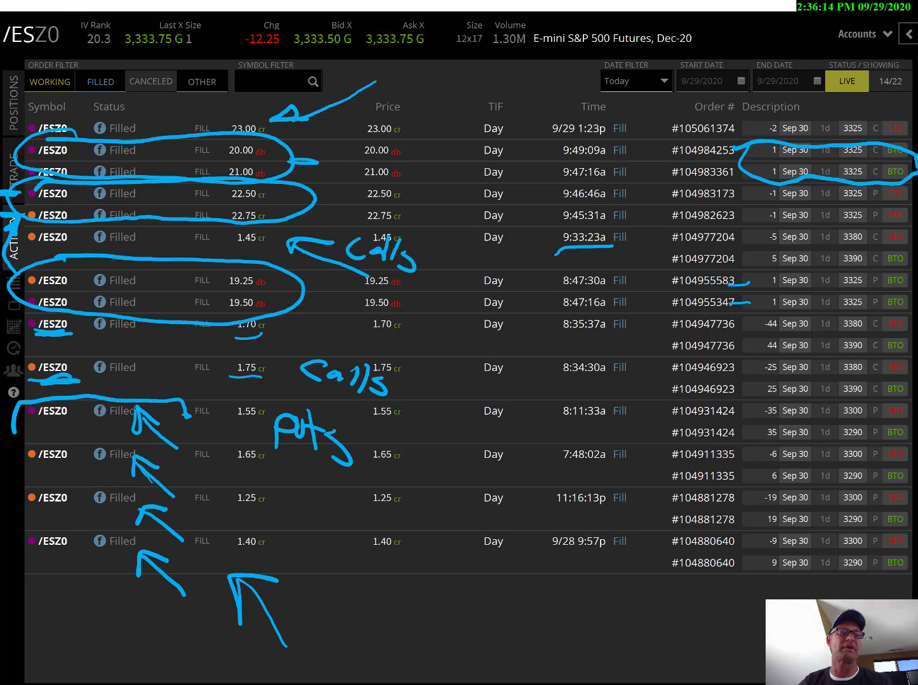
- Return from the annotated Activity fills to the /ESZ0 Positions view
click(13, 115)
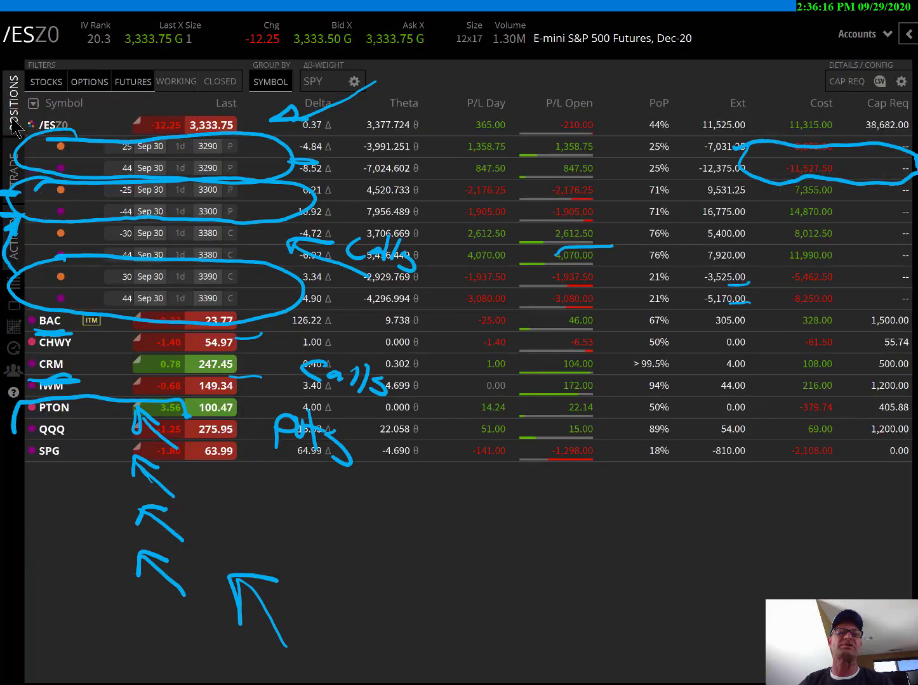